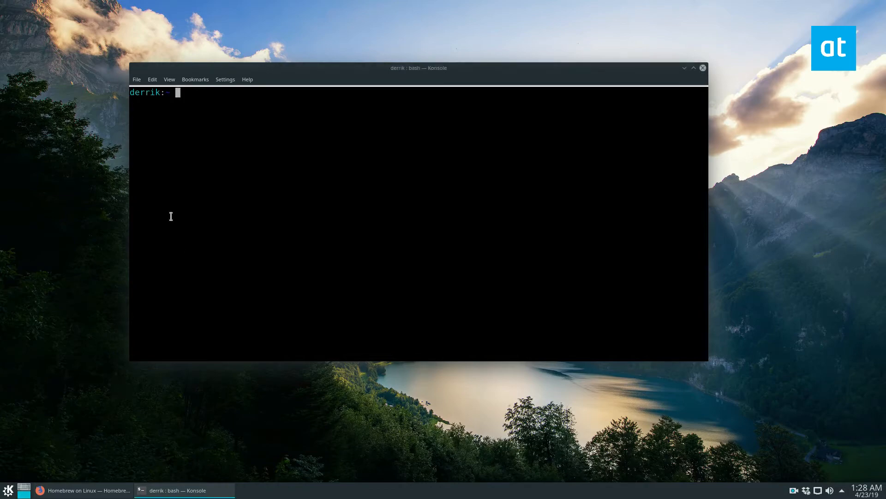
# Bring Firefox's Homebrew on Linux documentation page to the front, scrolled to the top.
pyautogui.click(83, 489)
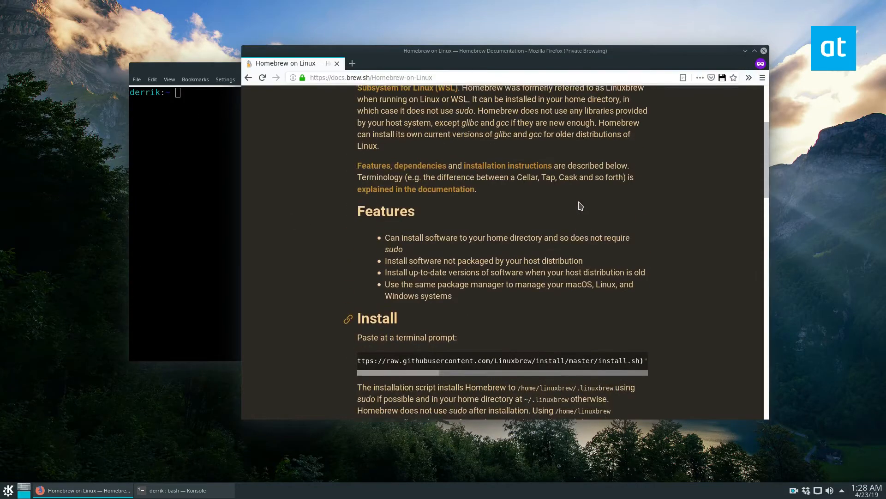
pyautogui.scroll(3)
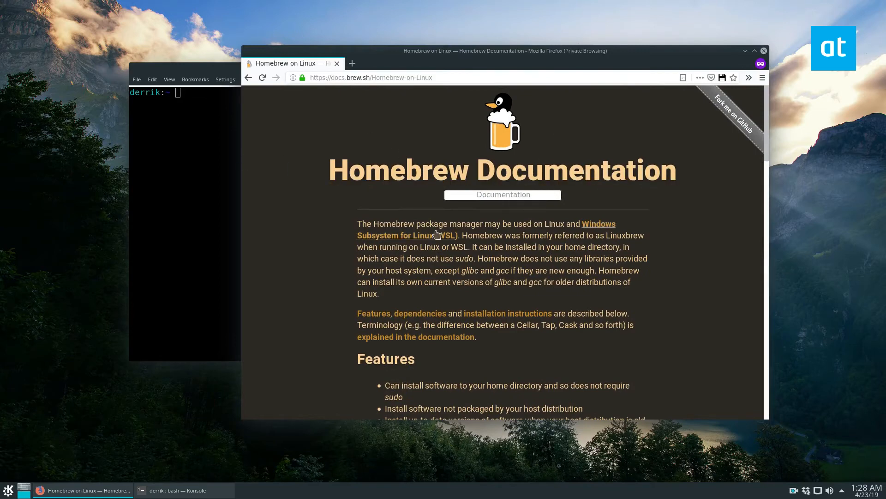
pyautogui.moveTo(305, 62)
pyautogui.write('brew search')
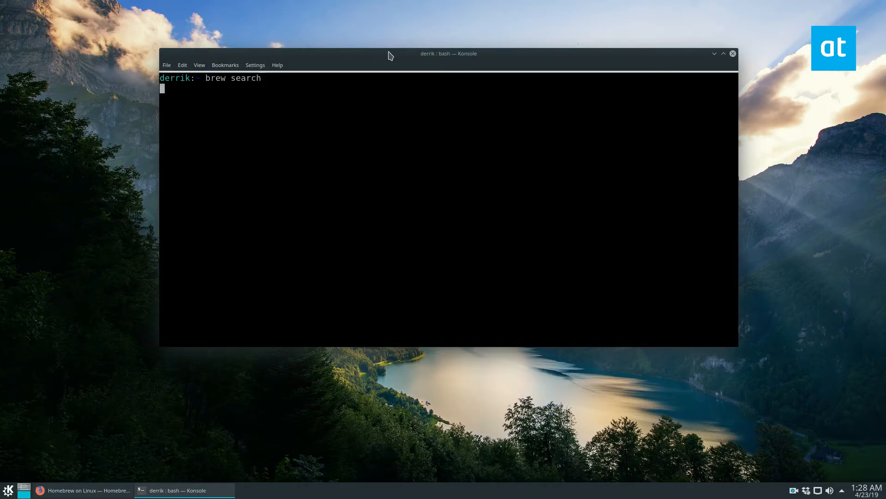
# Run brew search to list every available Homebrew package and look back through the results.
pyautogui.press('Return')
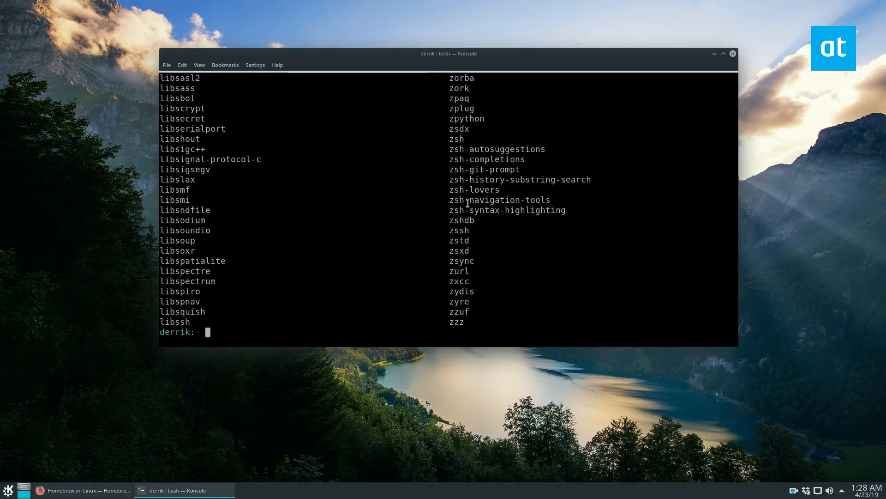
pyautogui.scroll(3)
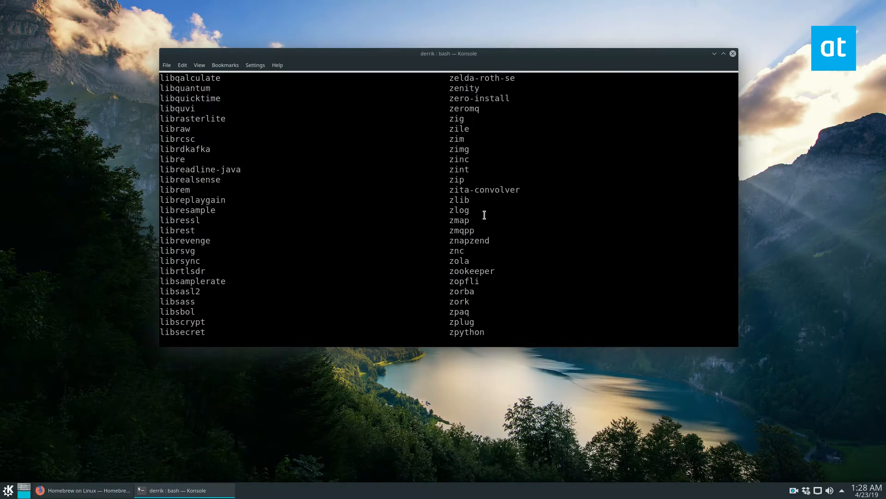
pyautogui.scroll(3)
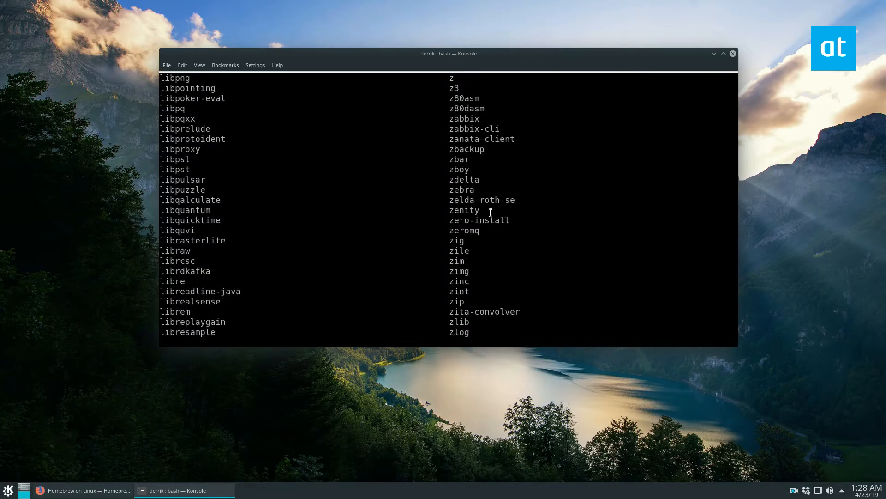
pyautogui.moveTo(474, 176)
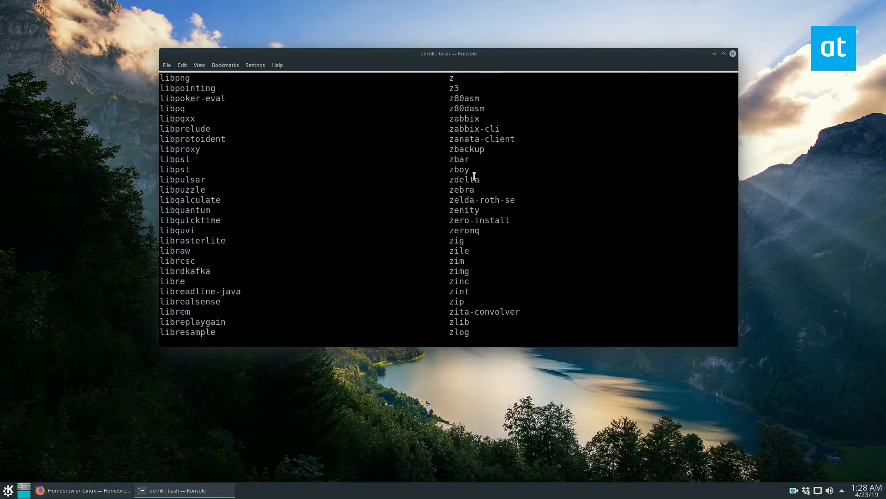
pyautogui.scroll(3)
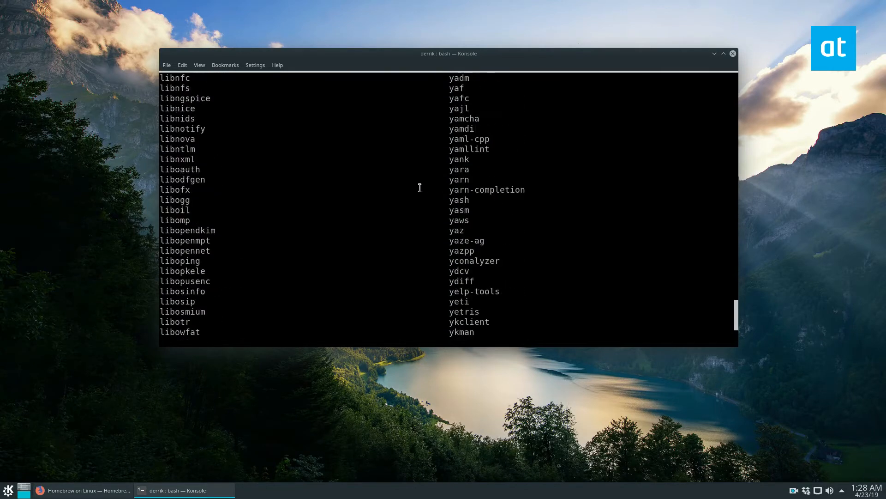
pyautogui.scroll(3)
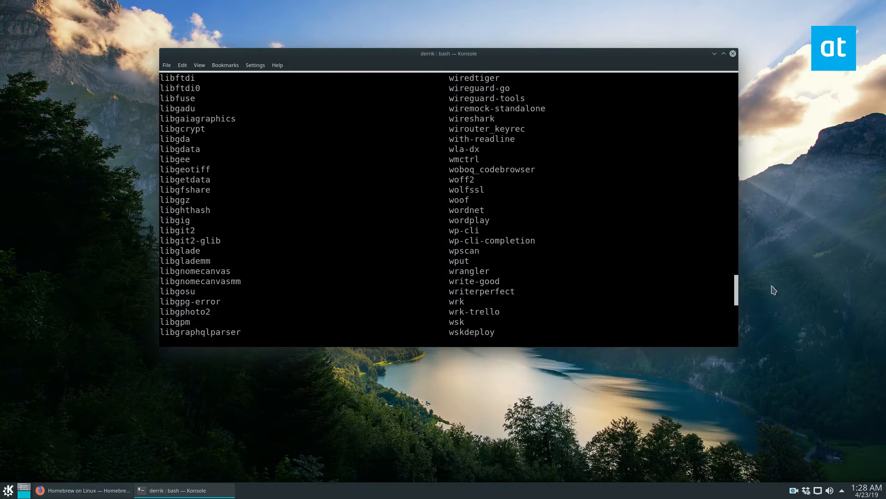
# Pick out wireshark in the package list and return to the end of the output at zzz.
pyautogui.doubleClick(471, 118)
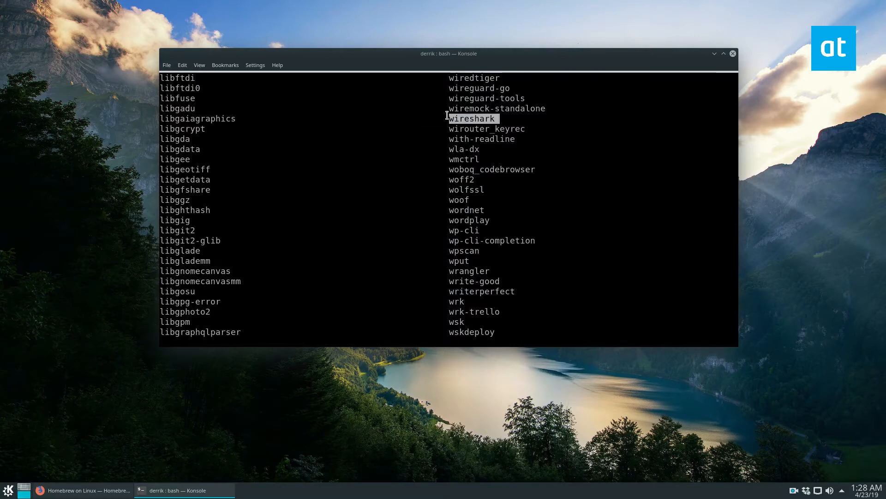
pyautogui.scroll(-3)
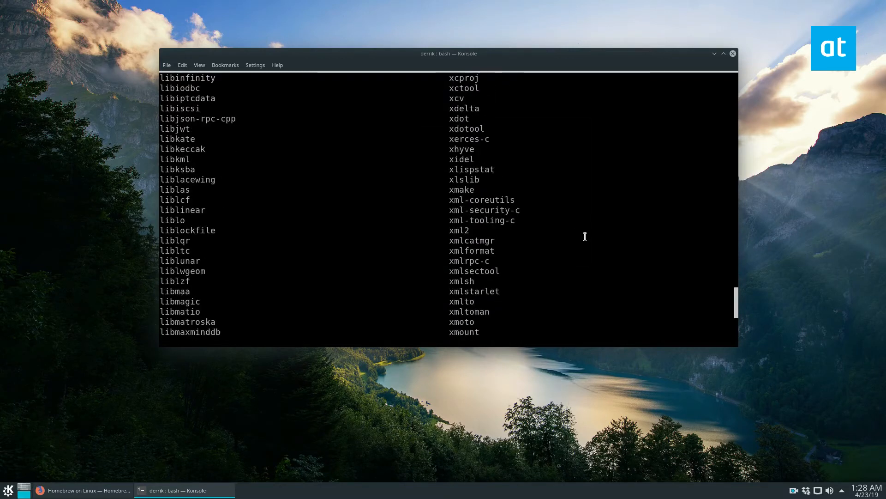
pyautogui.scroll(-3)
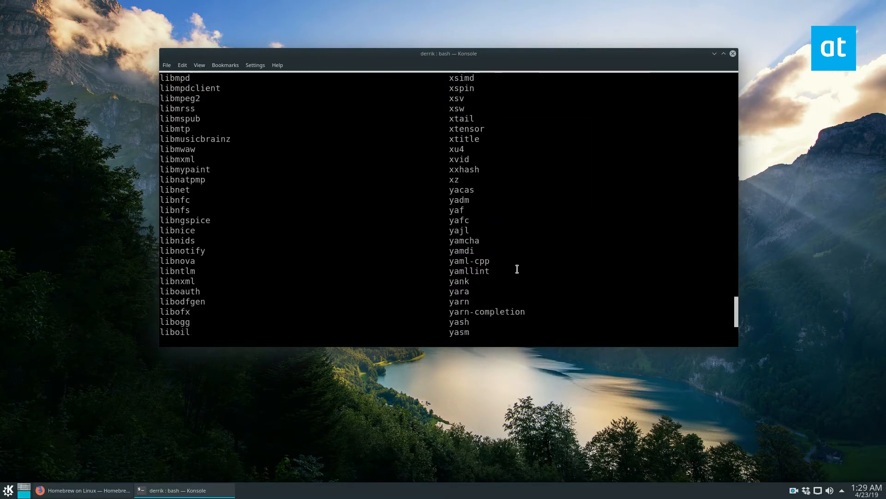
pyautogui.scroll(-3)
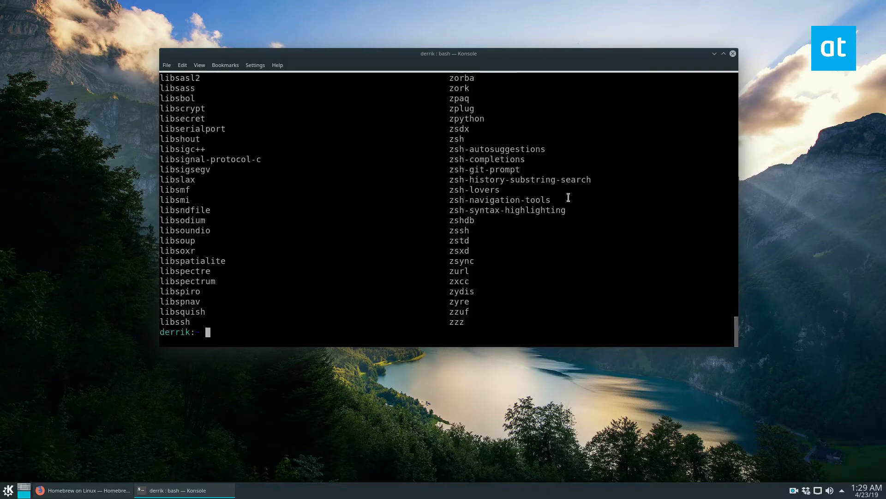
# Run brew install wireshark to start downloading dependencies and building Wireshark.
pyautogui.write('brew install wireshark')
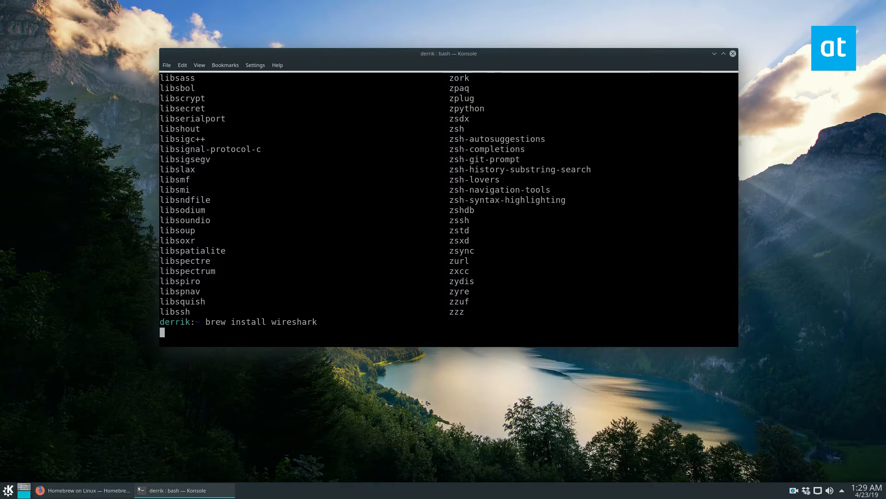
pyautogui.press('Return')
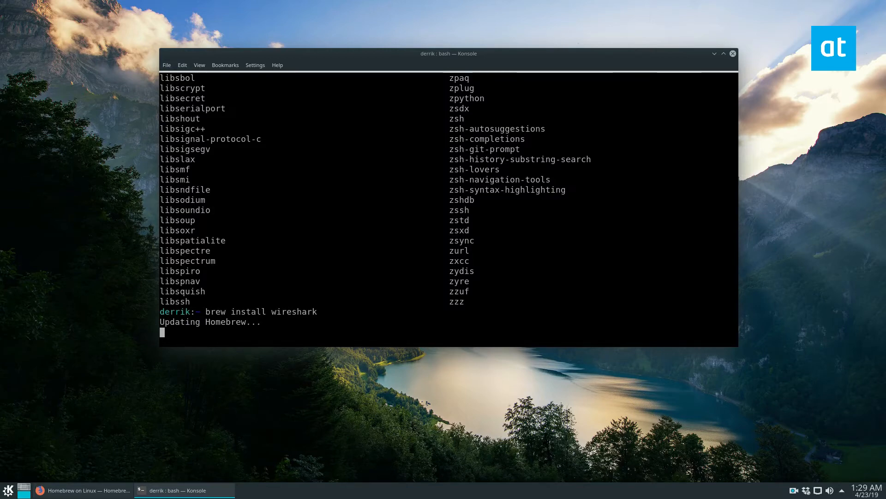
pyautogui.moveTo(826, 340)
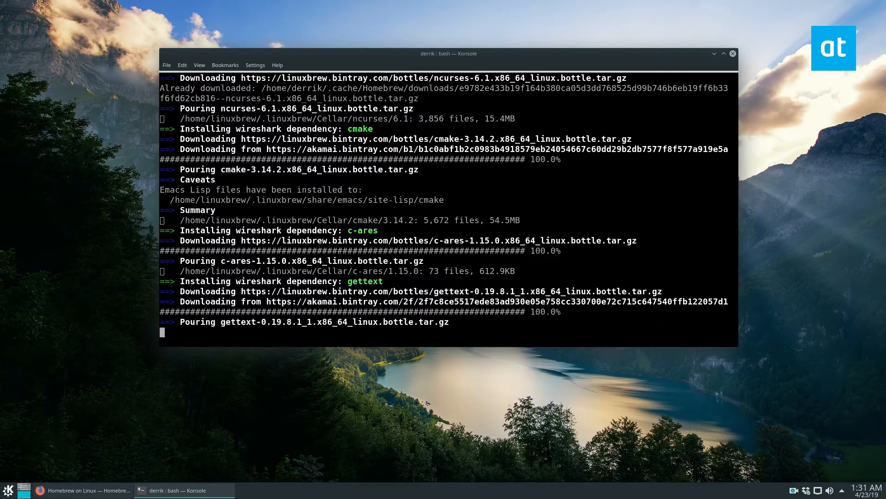
# Follow the install output as dependencies pour and Wireshark 2.6.6 builds with cmake and make install.
pyautogui.scroll(3)
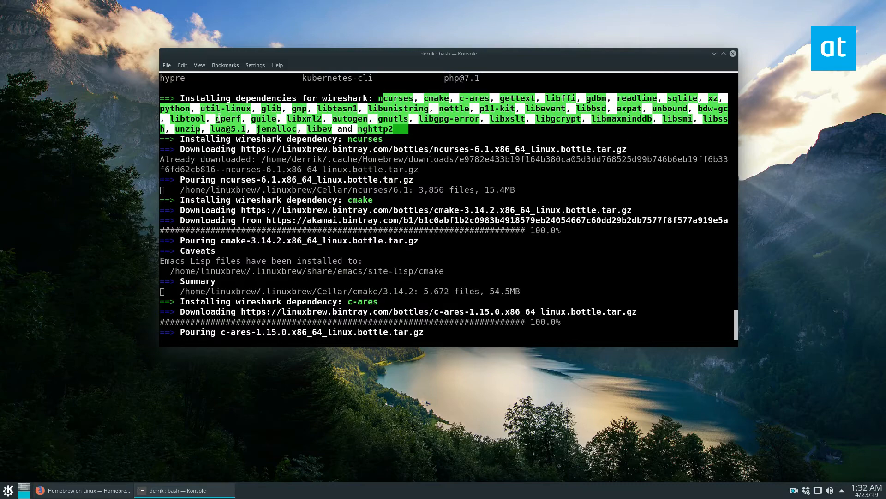
pyautogui.scroll(-3)
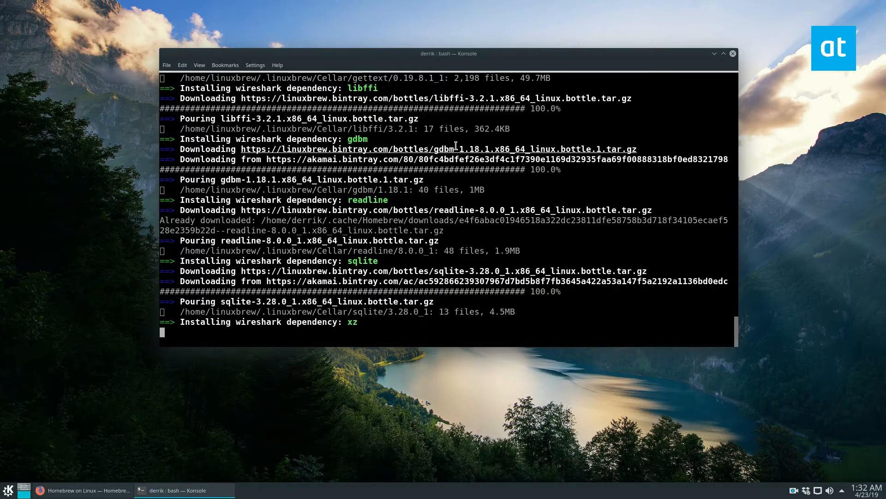
pyautogui.scroll(-3)
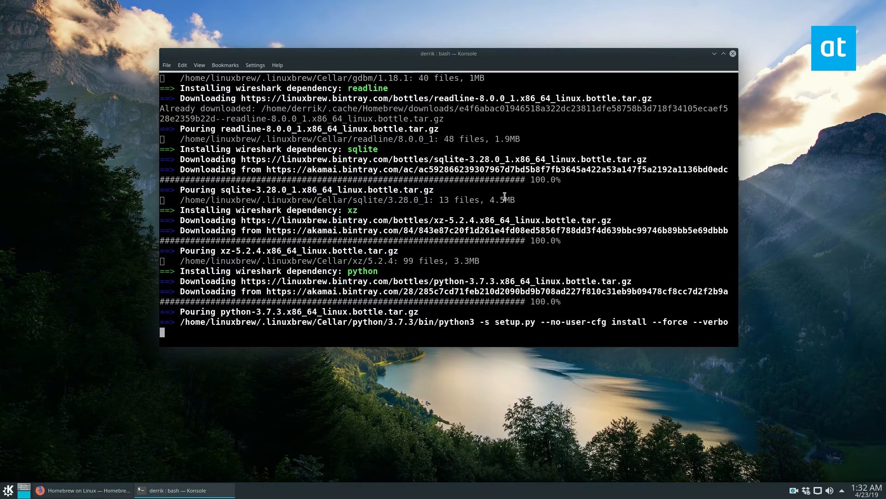
pyautogui.scroll(-3)
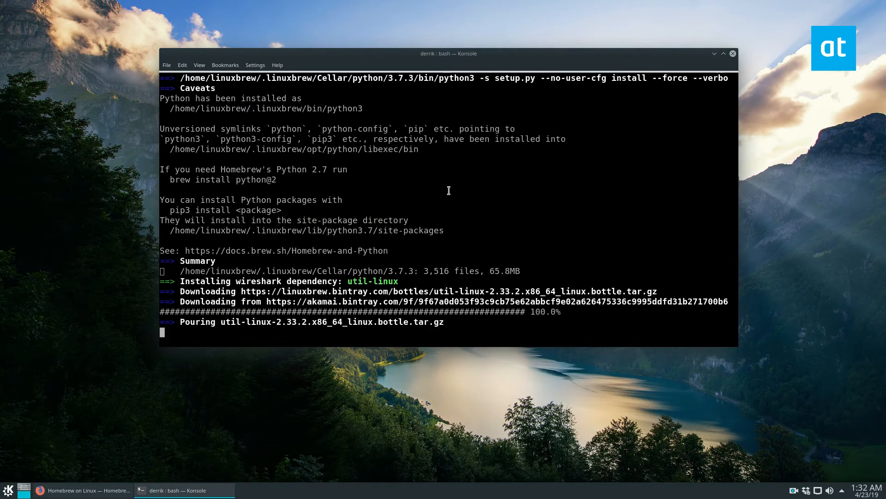
pyautogui.moveTo(819, 219)
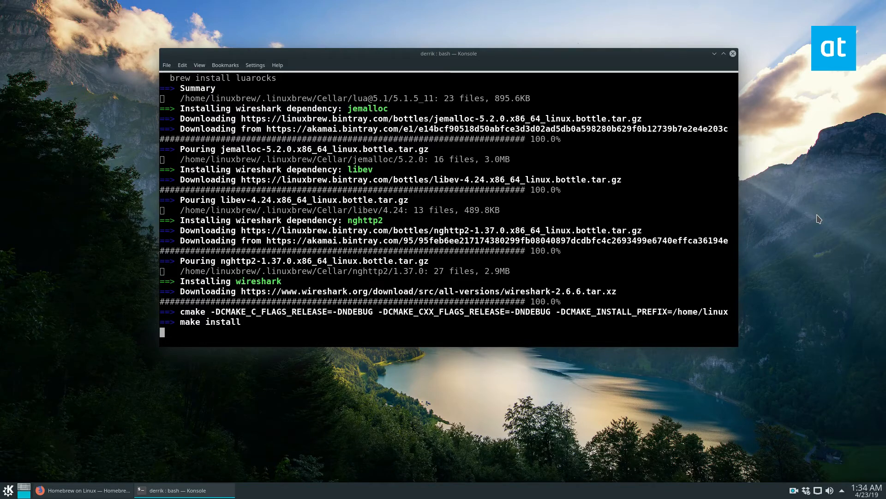
pyautogui.click(166, 65)
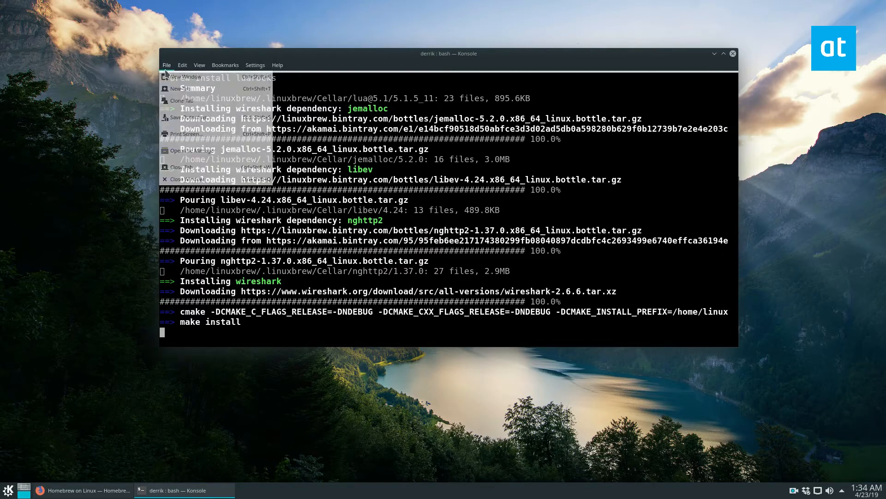
# In a second Konsole tab, list all Homebrew formulae and look through the two-column output.
pyautogui.click(184, 89)
pyautogui.write('brew')
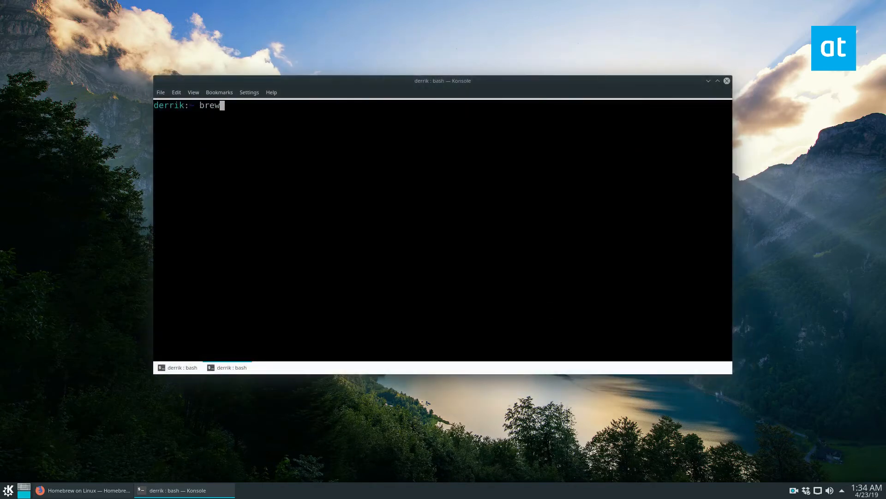
pyautogui.press('Return')
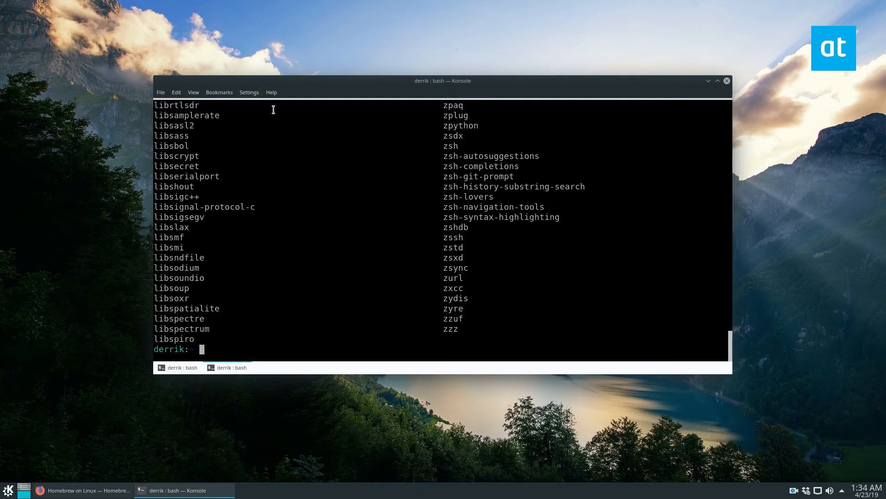
pyautogui.scroll(3)
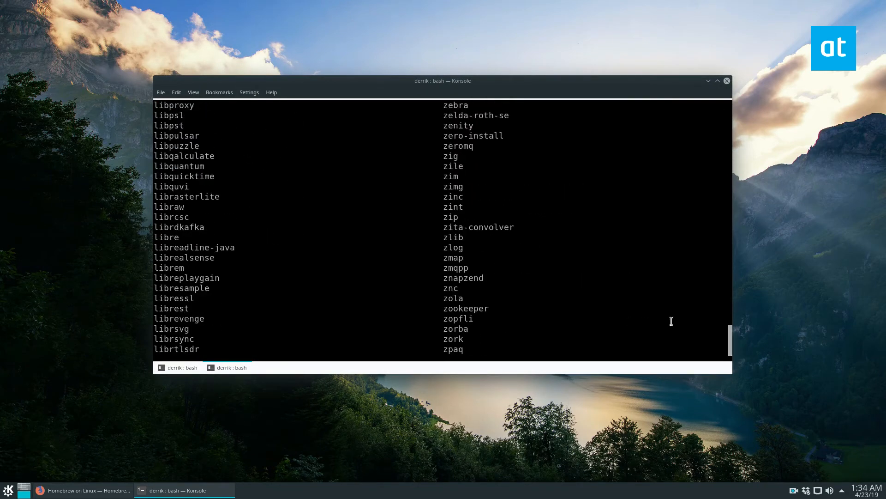
pyautogui.scroll(3)
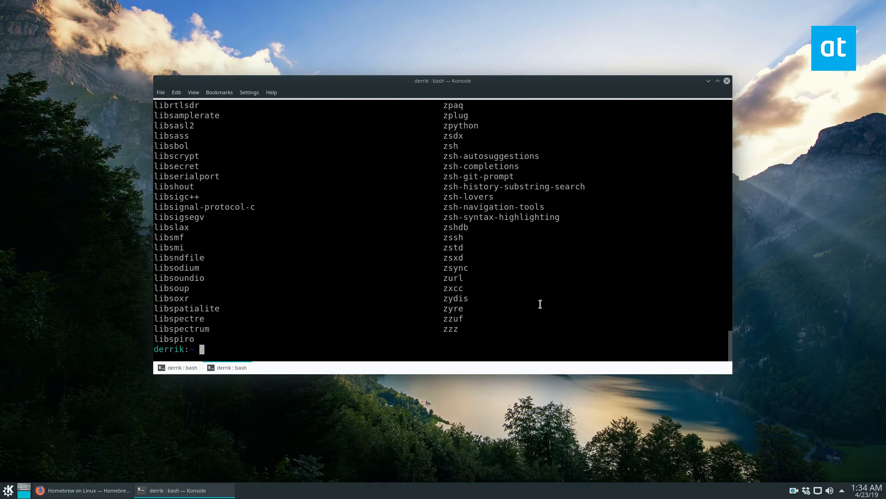
pyautogui.moveTo(388, 320)
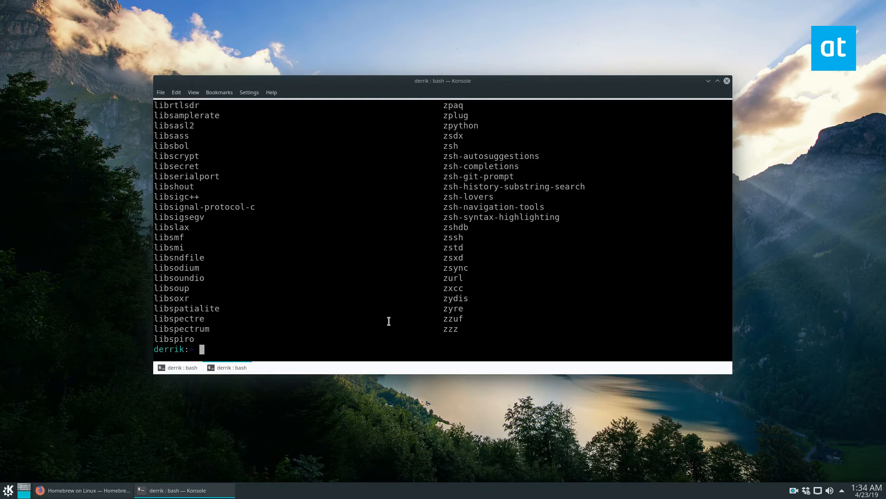
pyautogui.moveTo(388, 322)
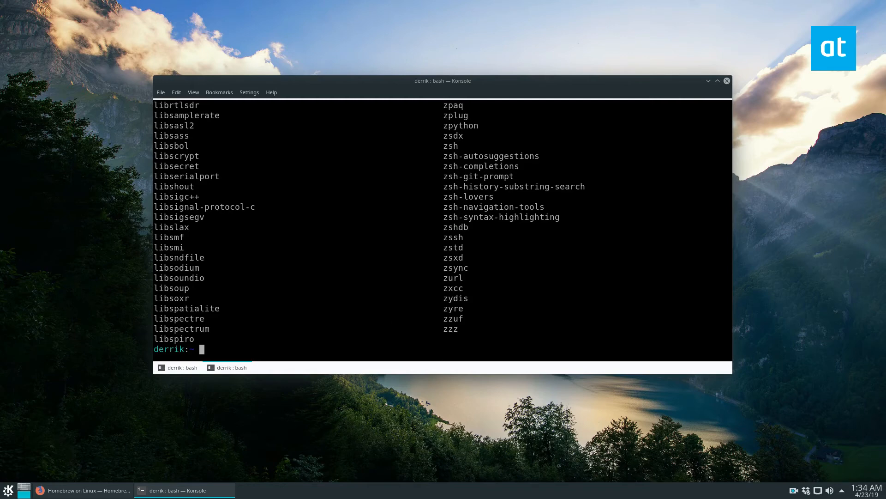
pyautogui.moveTo(363, 174)
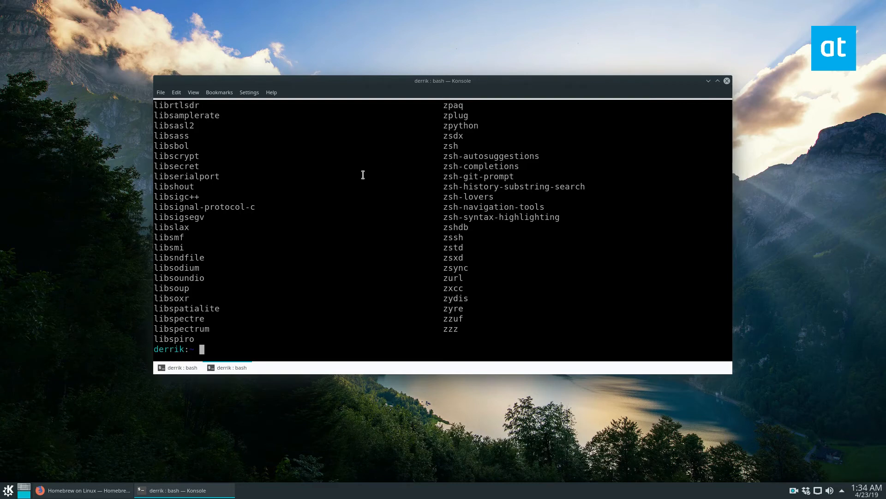
pyautogui.moveTo(184, 342)
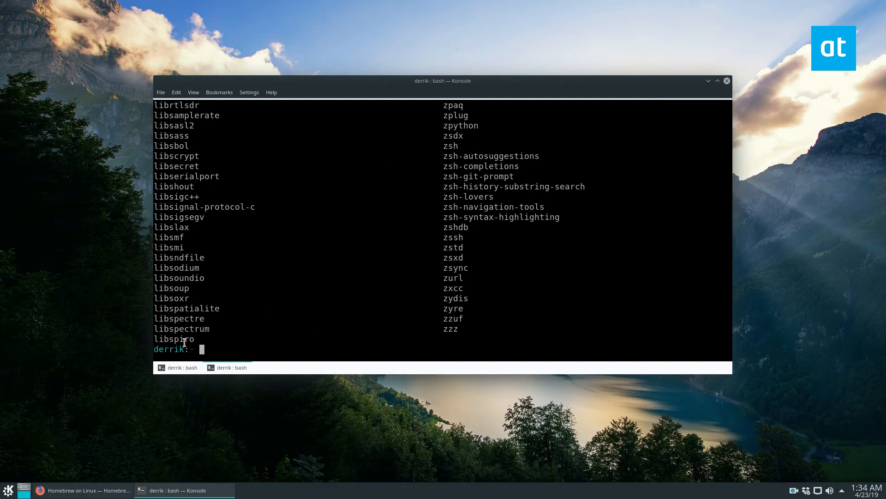
pyautogui.moveTo(543, 240)
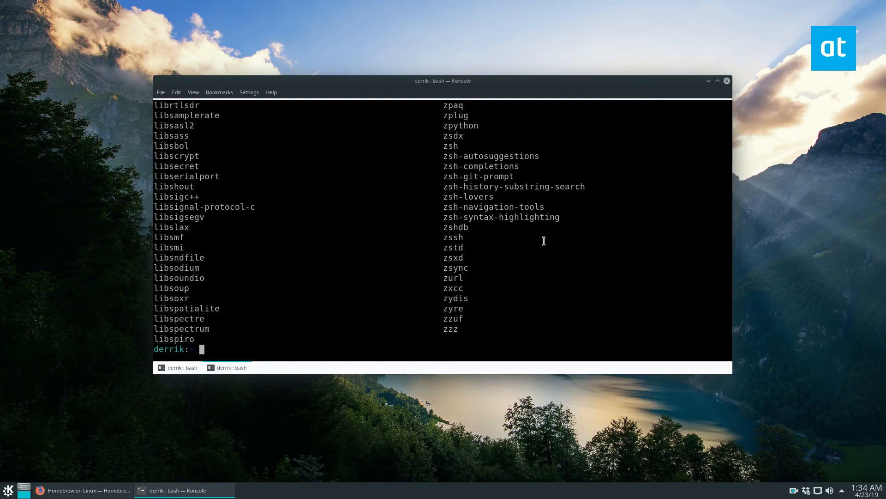
pyautogui.scroll(3)
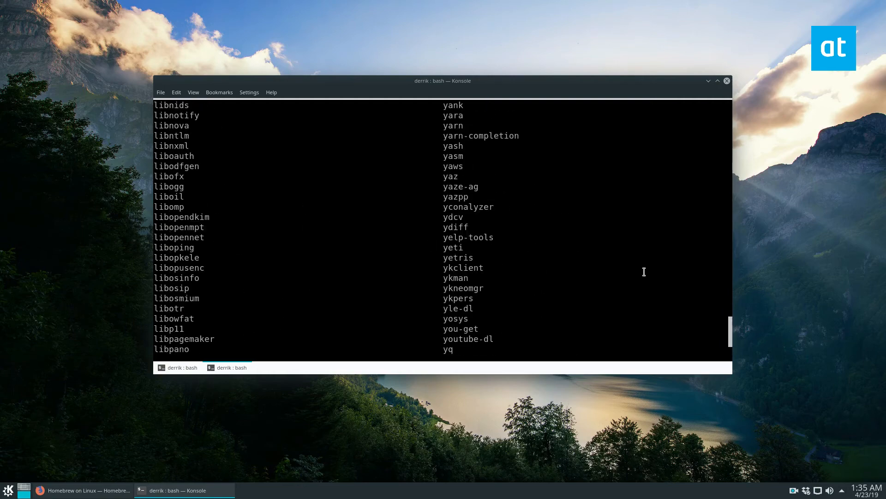
pyautogui.scroll(3)
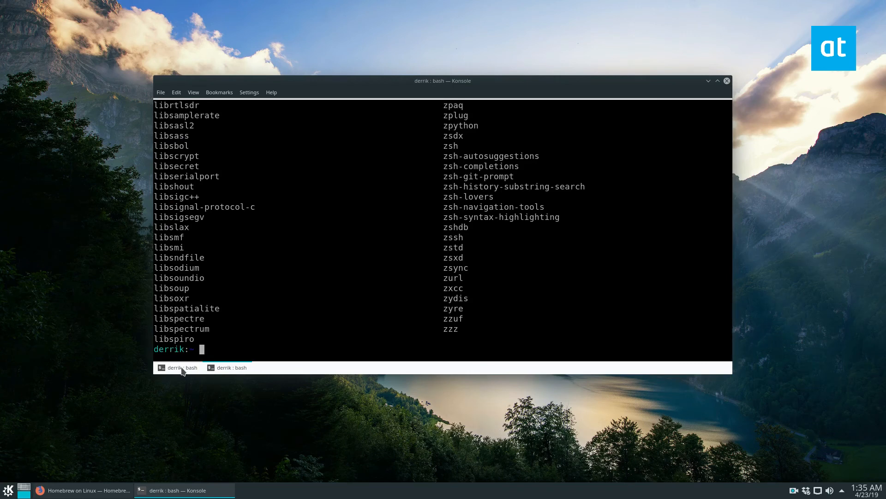
pyautogui.moveTo(182, 367)
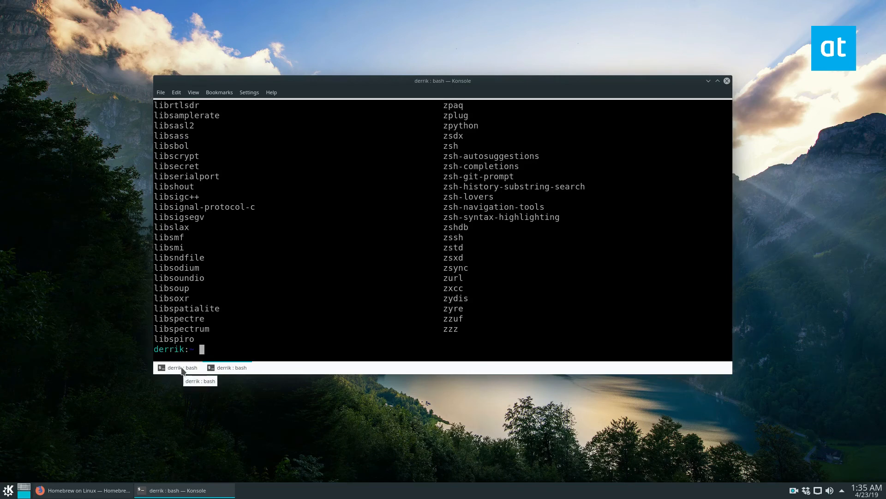
# Run bare brew to print its usage help, pick out the brew update example, and bring Firefox back to front.
pyautogui.write('brew')
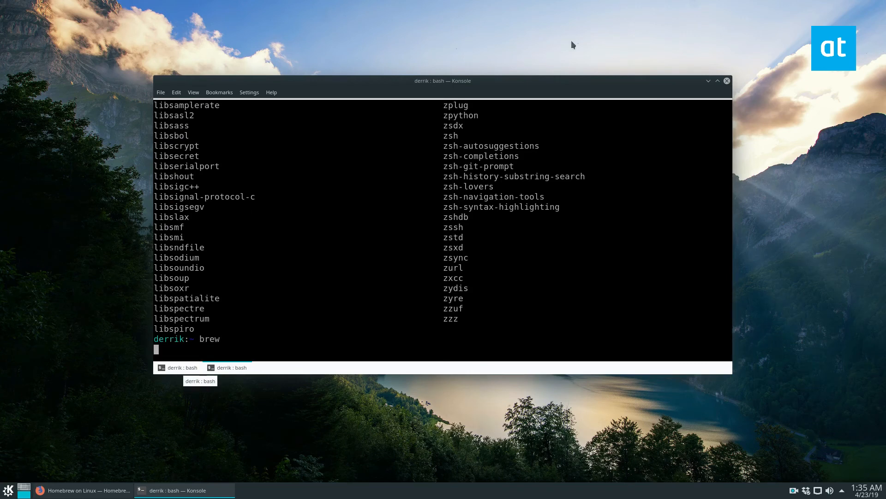
pyautogui.press('Return')
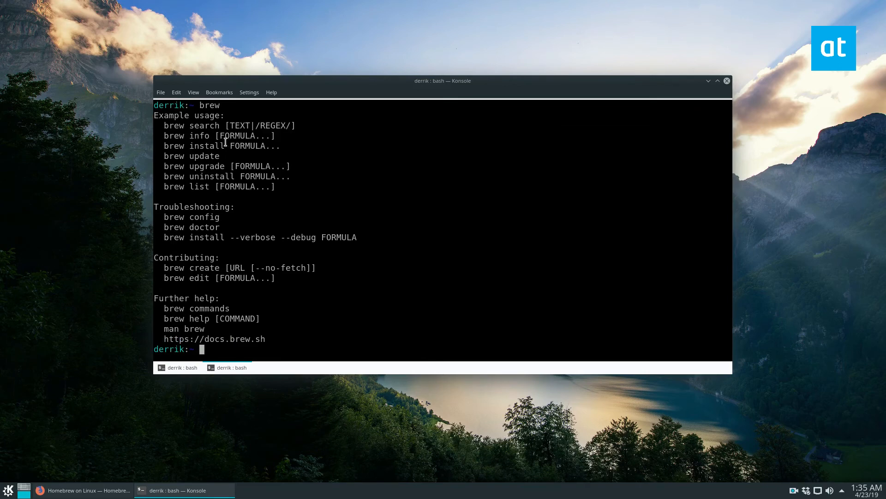
pyautogui.doubleClick(192, 166)
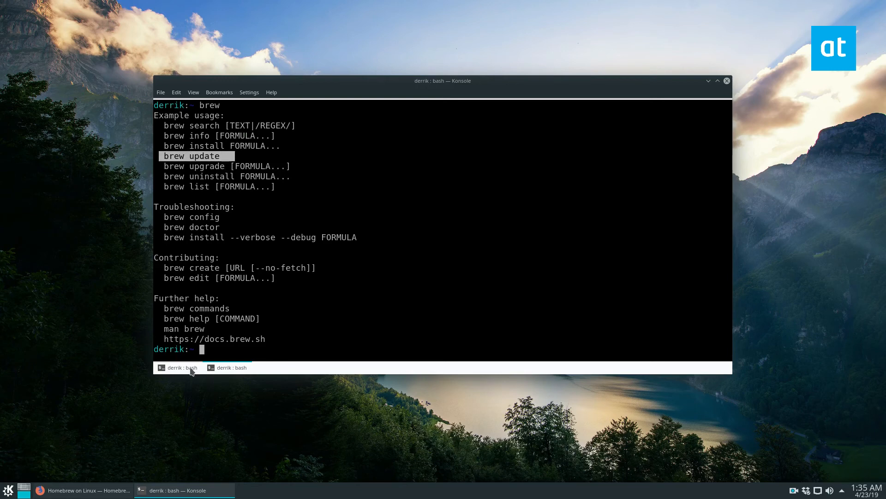
pyautogui.moveTo(263, 187)
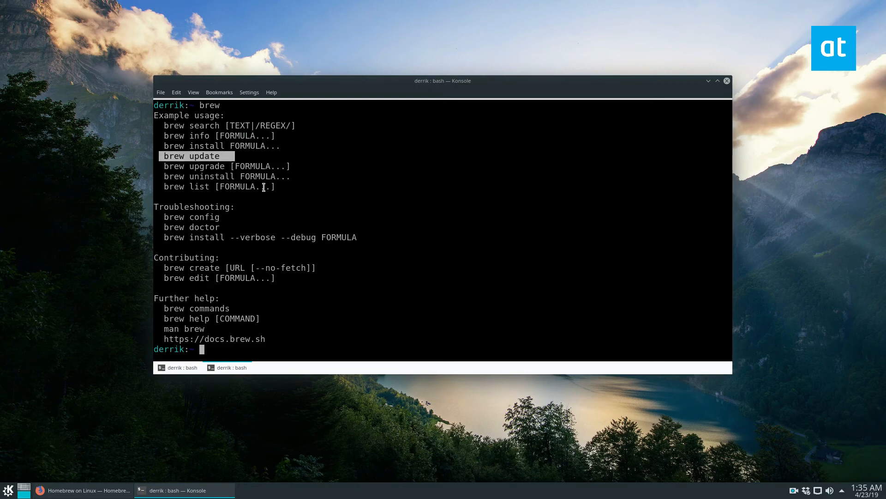
pyautogui.moveTo(211, 186)
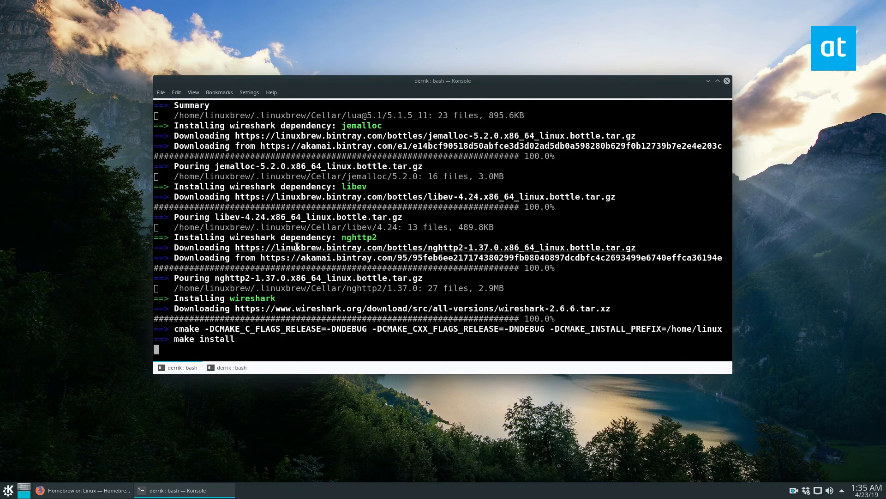
pyautogui.moveTo(277, 224)
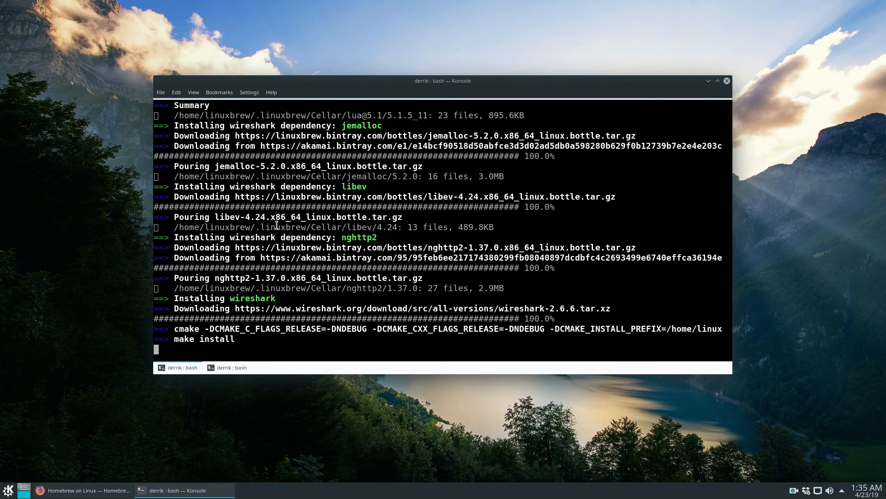
pyautogui.click(83, 491)
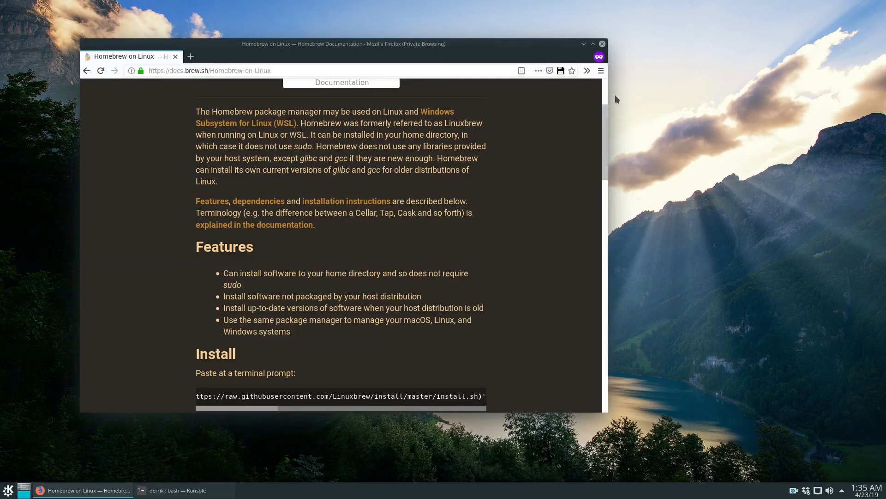